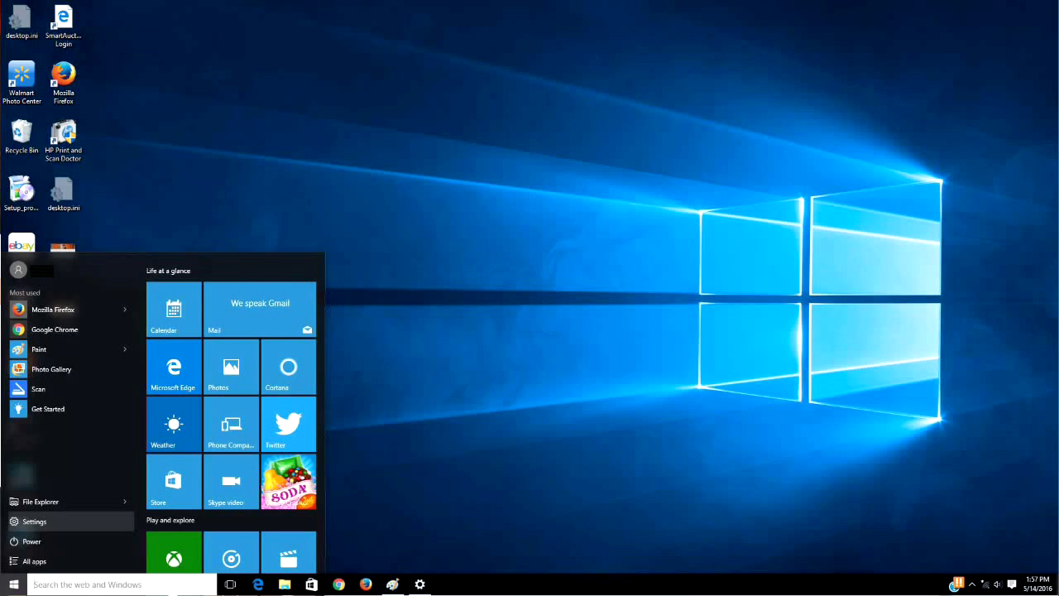
mouse_move(561, 357)
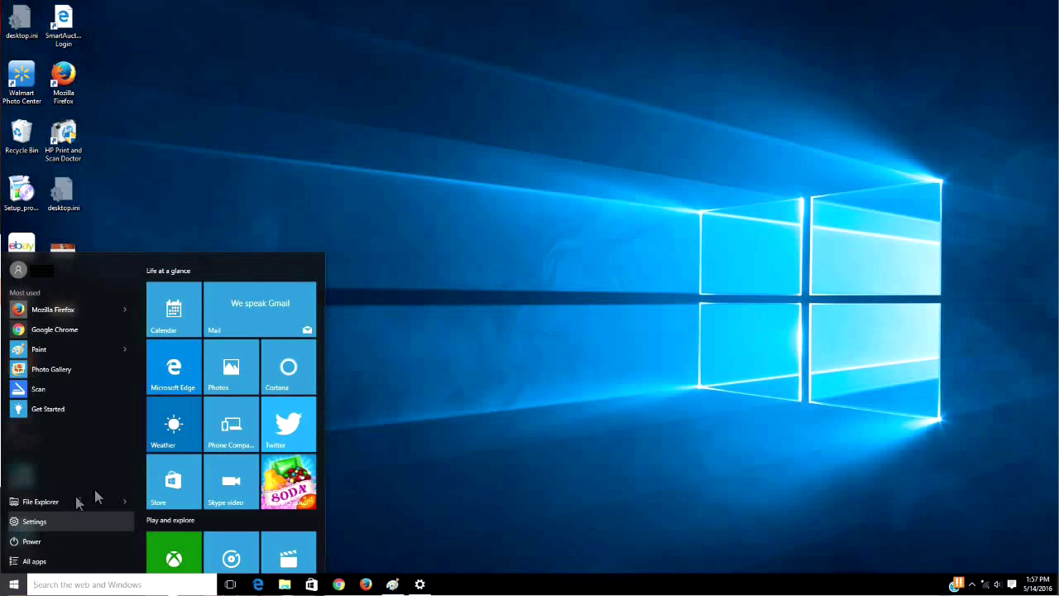
mouse_move(35, 529)
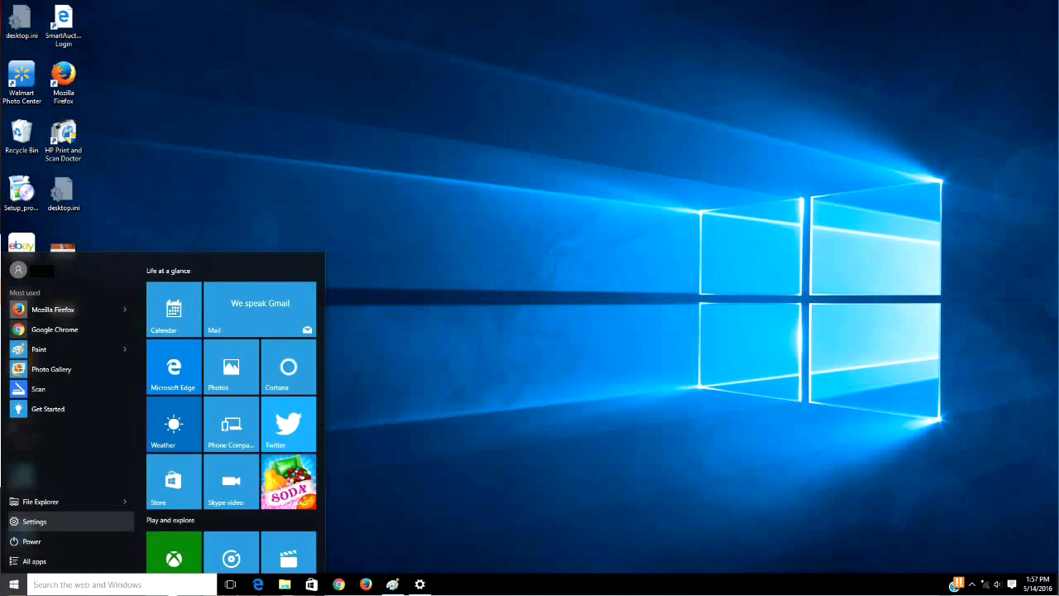
- Launch the Settings app from the Start menu
click(34, 521)
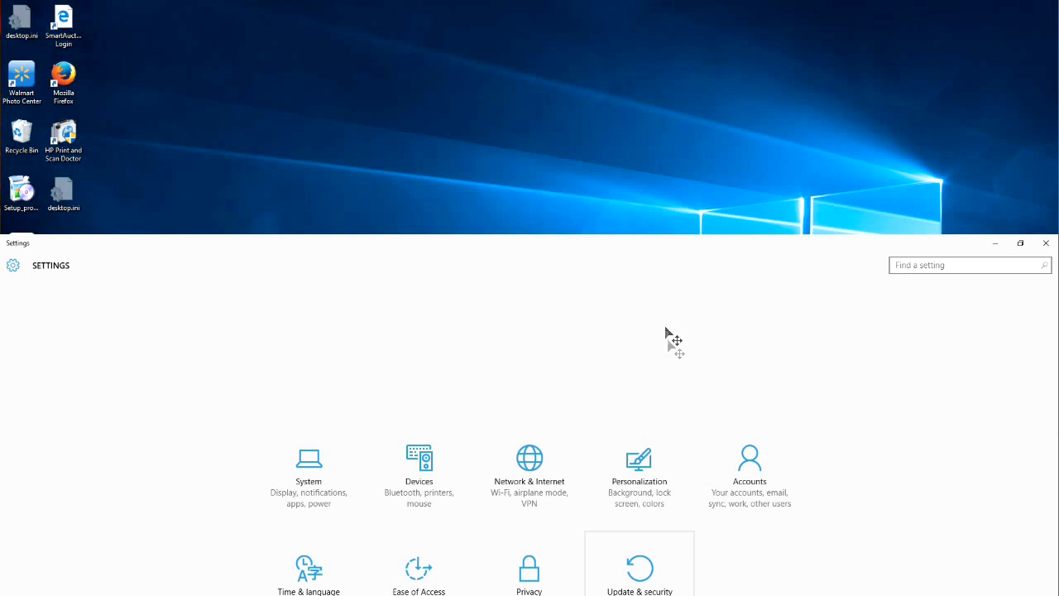
mouse_move(714, 556)
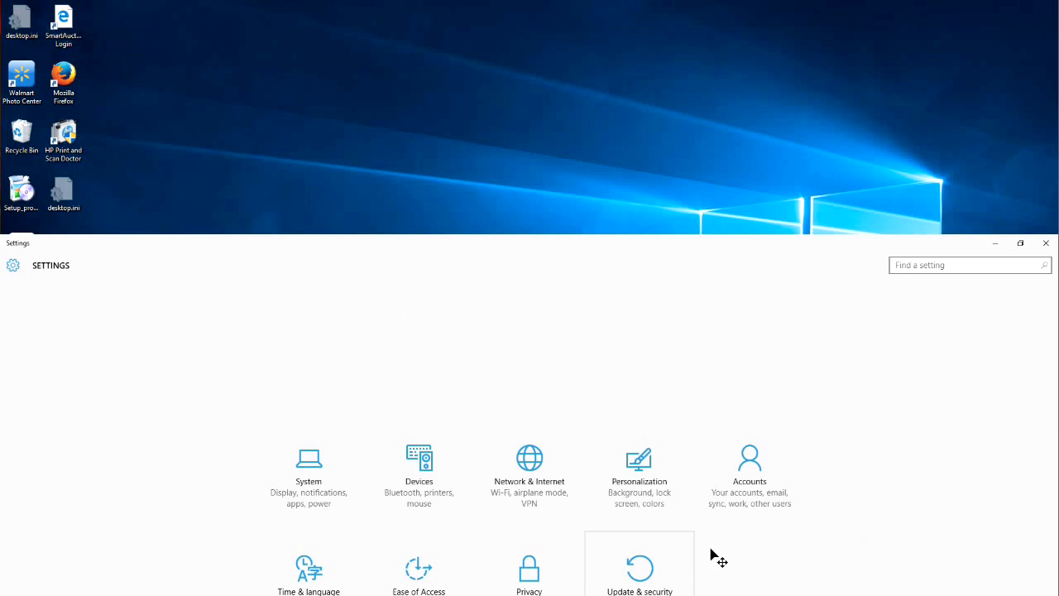
mouse_move(644, 571)
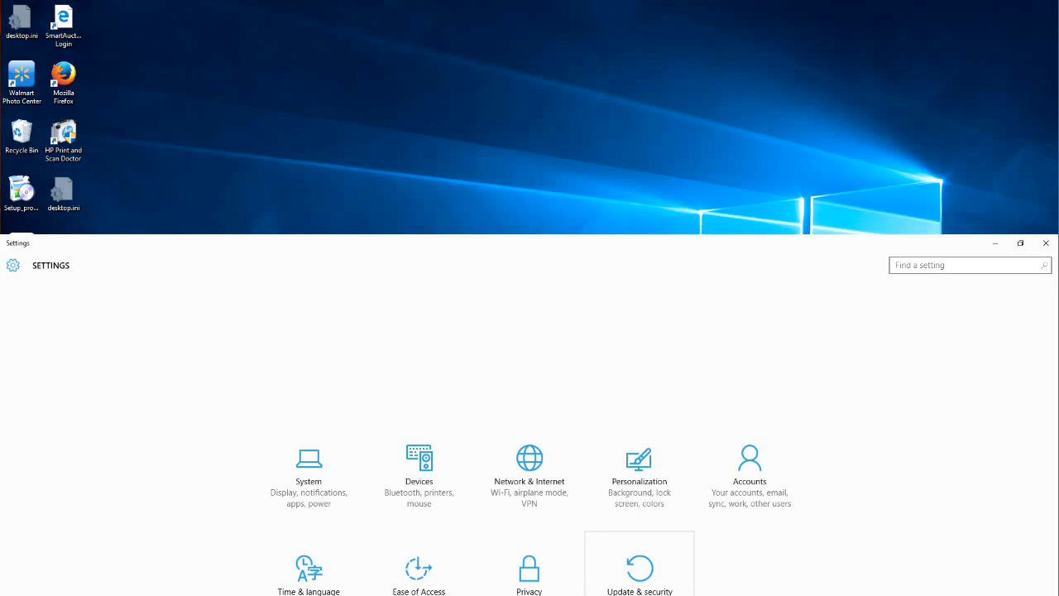
- Open the Update & security category to reach its Recovery options
click(638, 562)
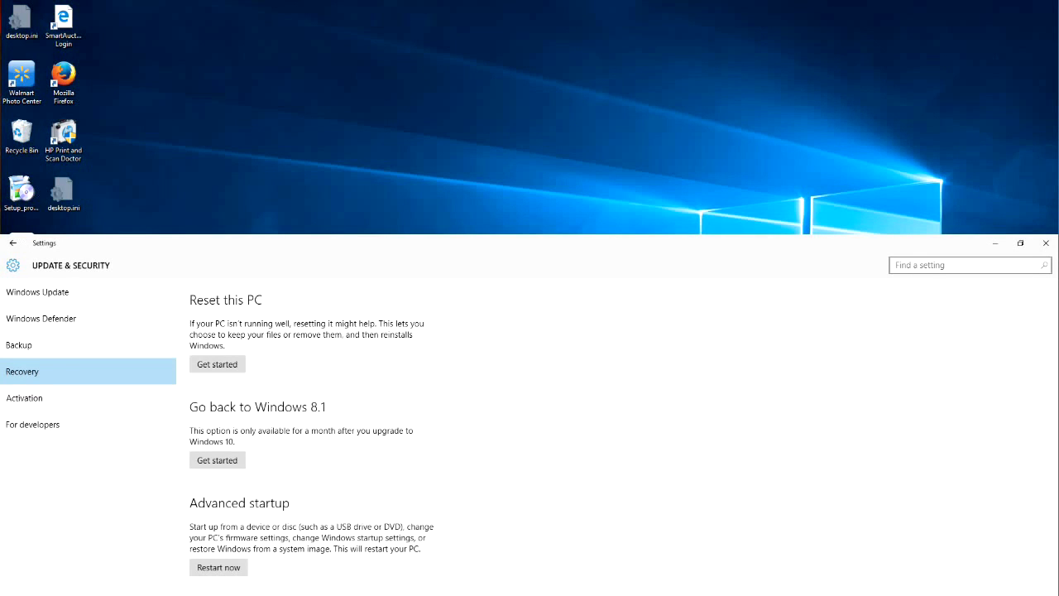
mouse_move(118, 430)
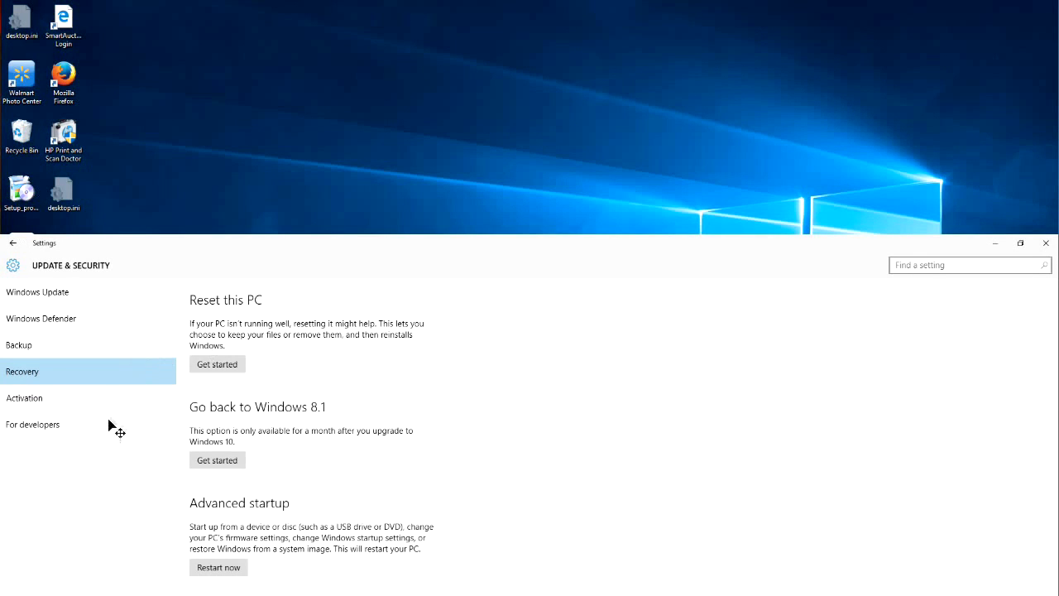
mouse_move(33, 376)
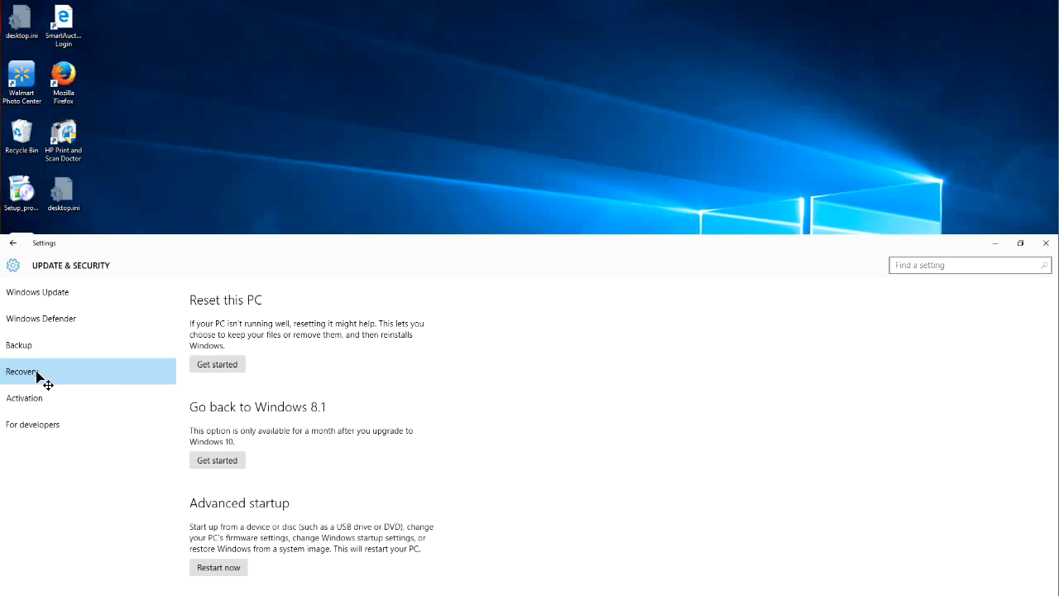
mouse_move(248, 426)
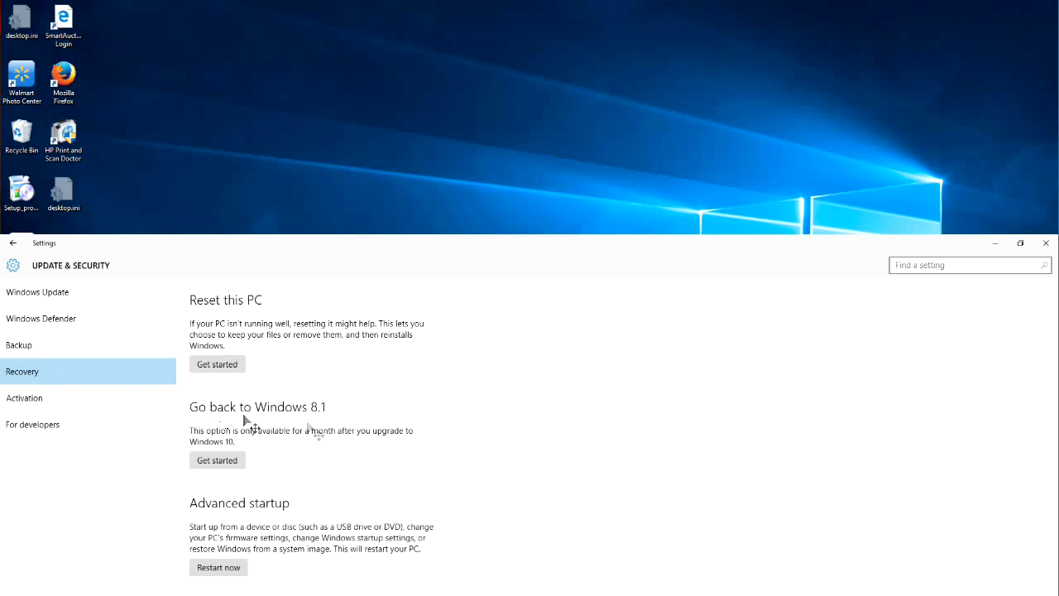
mouse_move(342, 424)
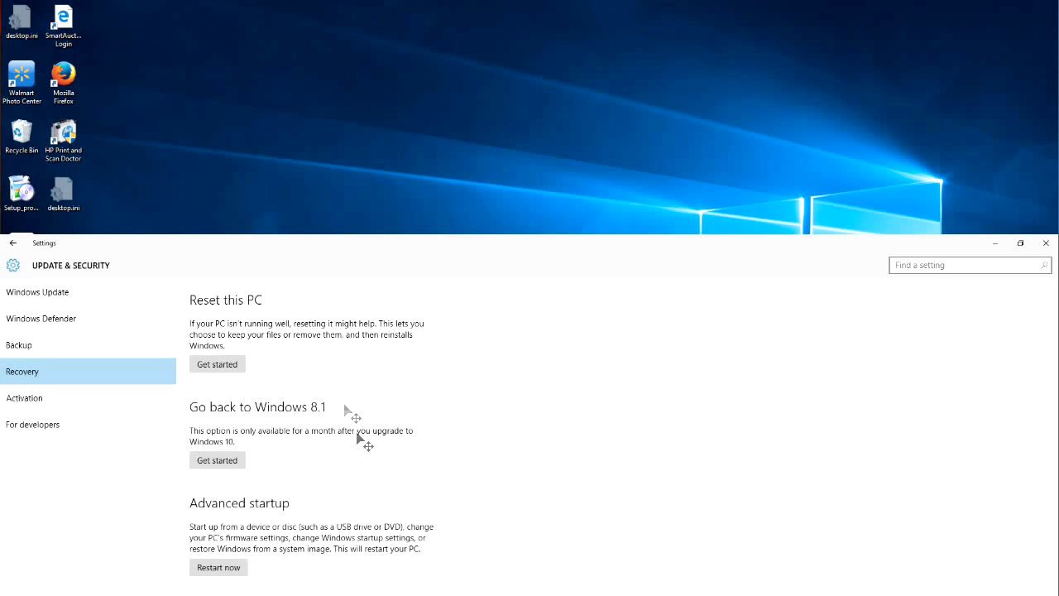
mouse_move(519, 406)
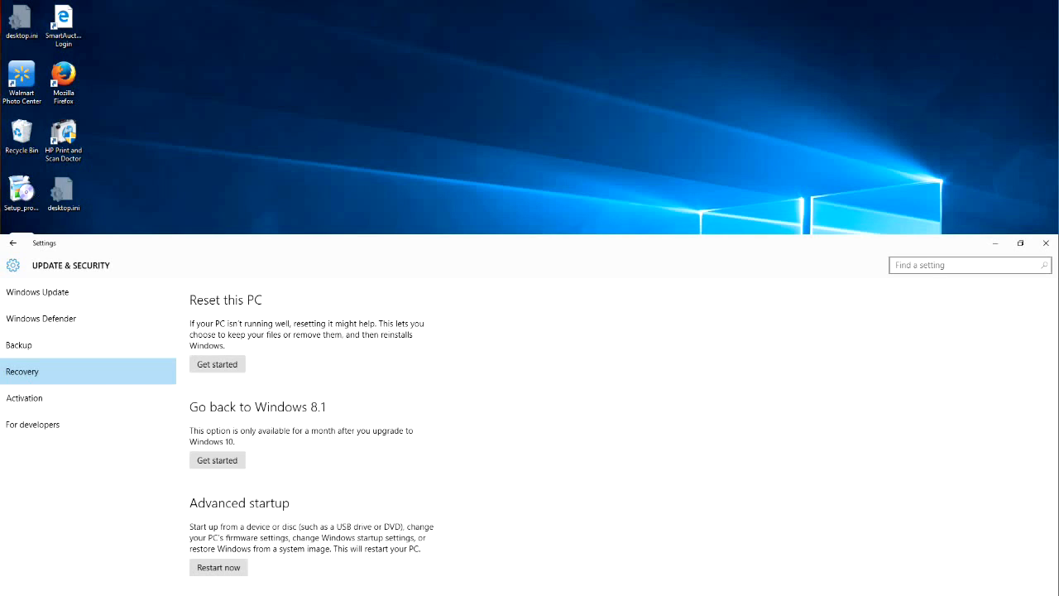
mouse_move(327, 451)
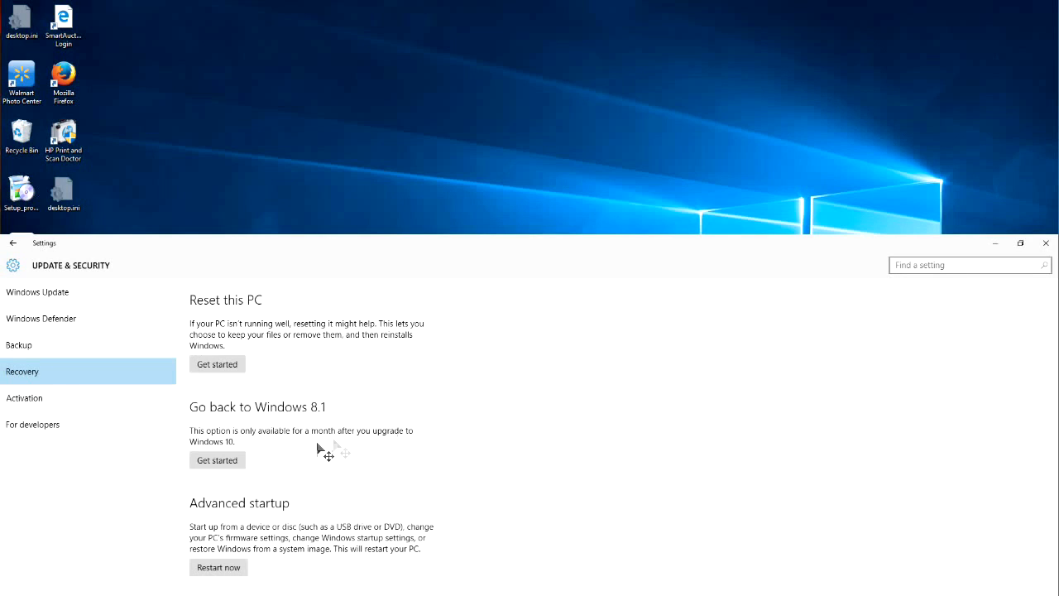
mouse_move(321, 449)
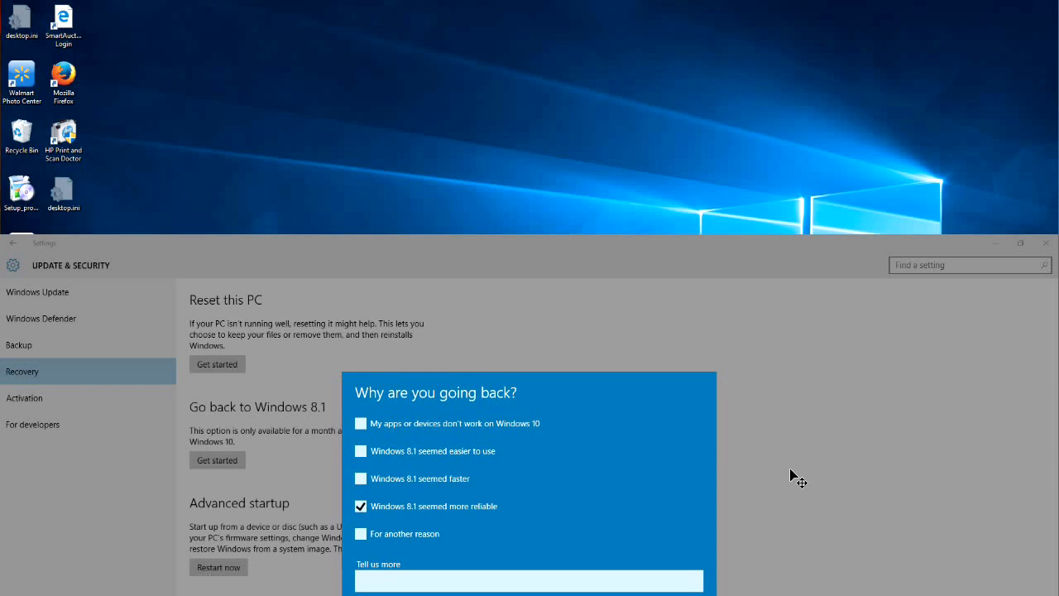
mouse_move(421, 529)
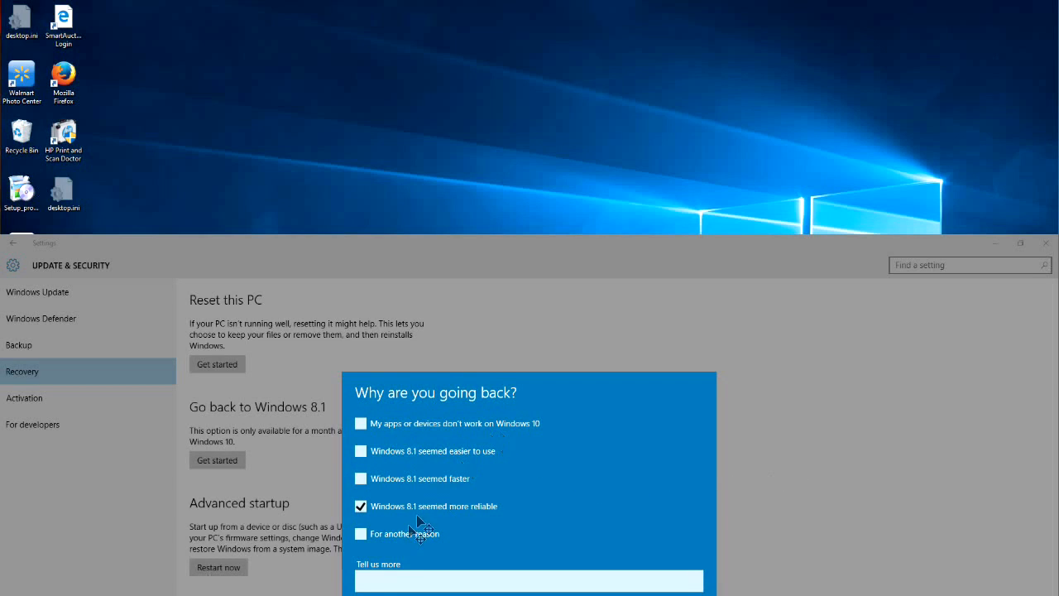
mouse_move(685, 441)
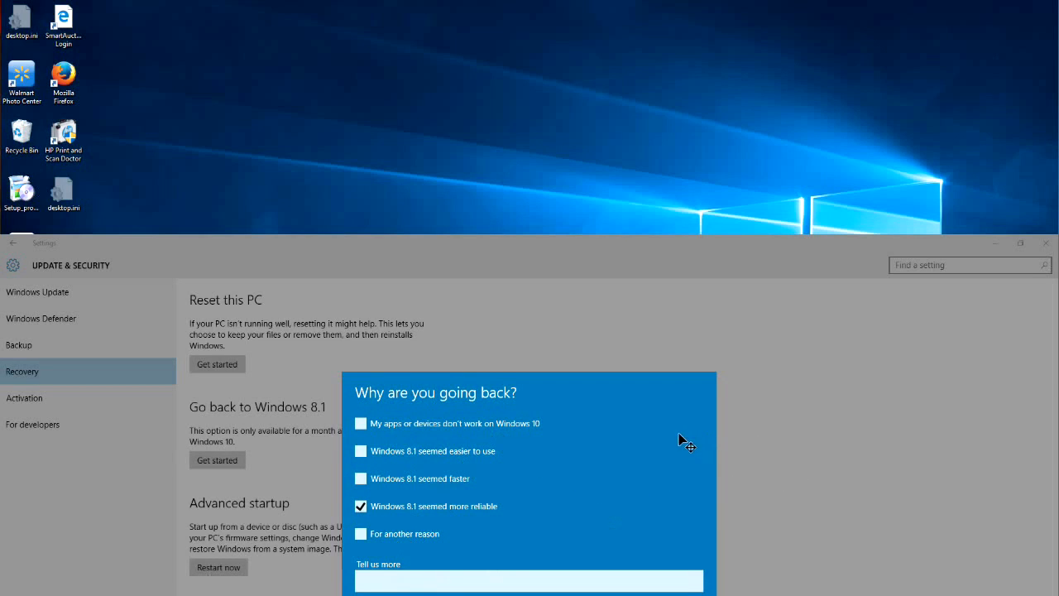
mouse_move(683, 441)
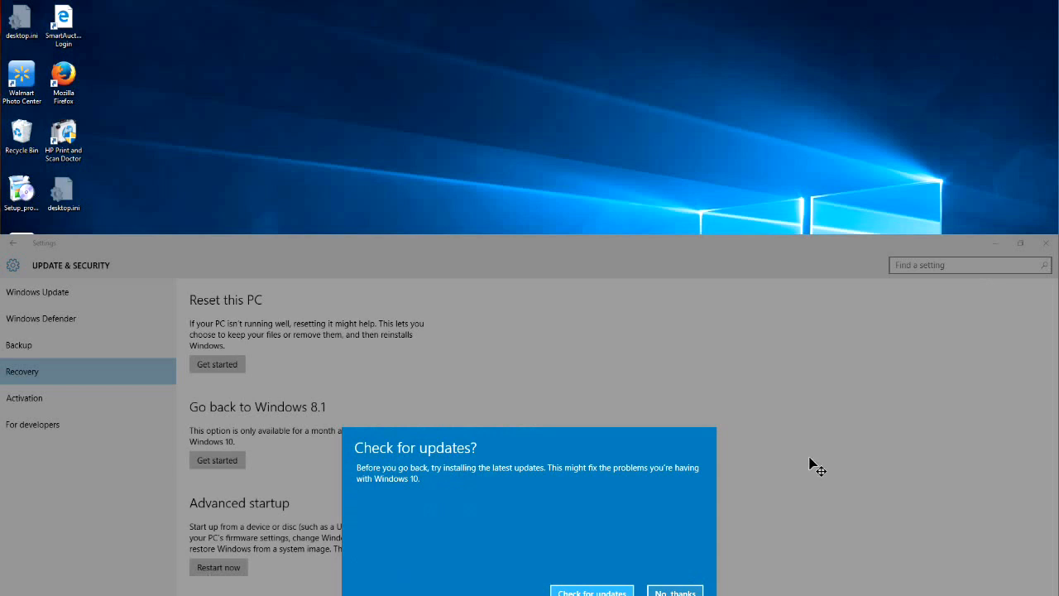
mouse_move(786, 432)
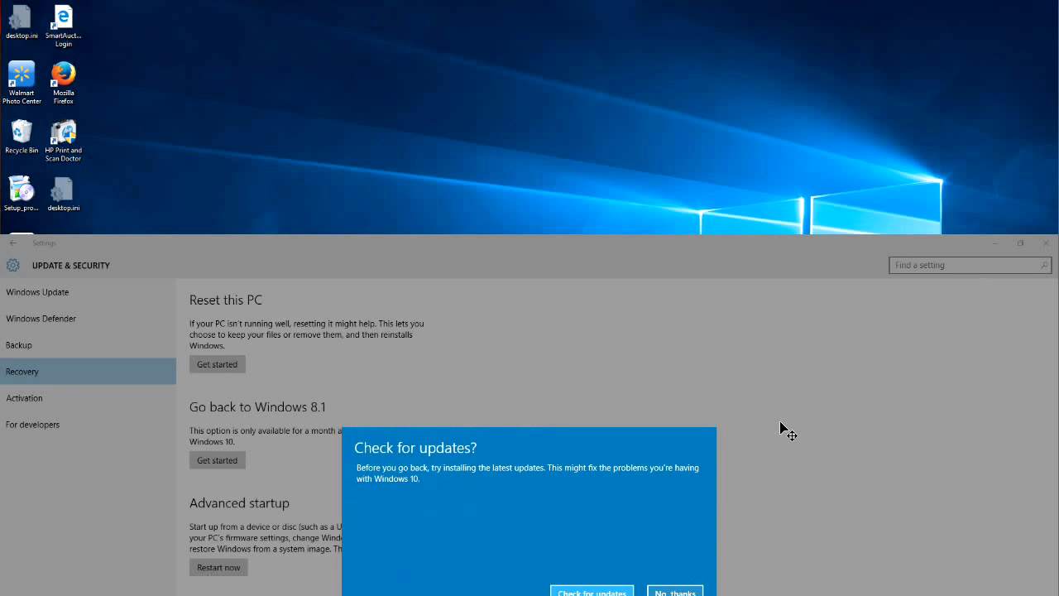
mouse_move(594, 560)
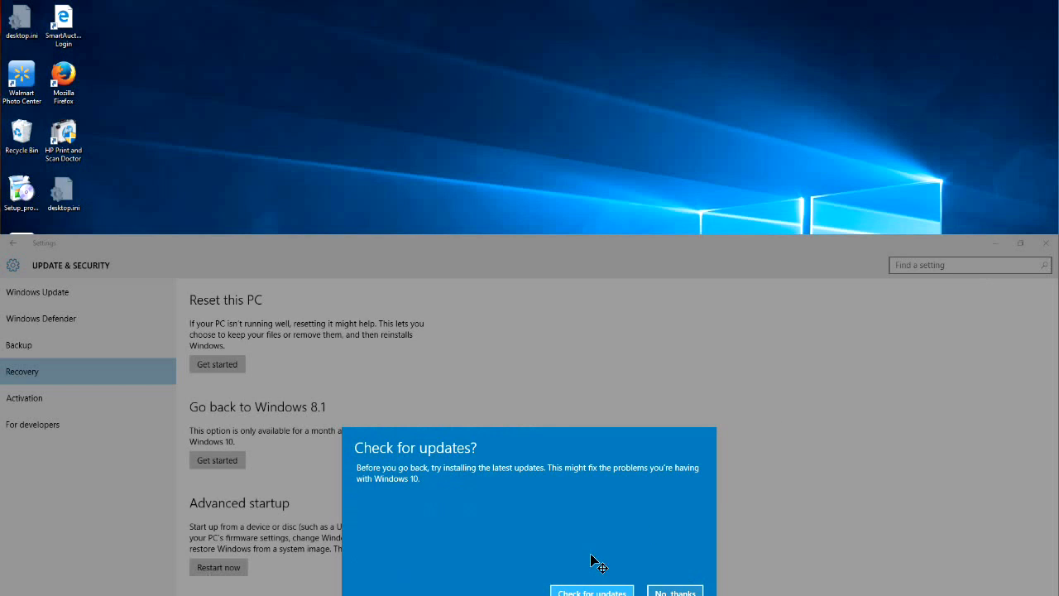
mouse_move(740, 567)
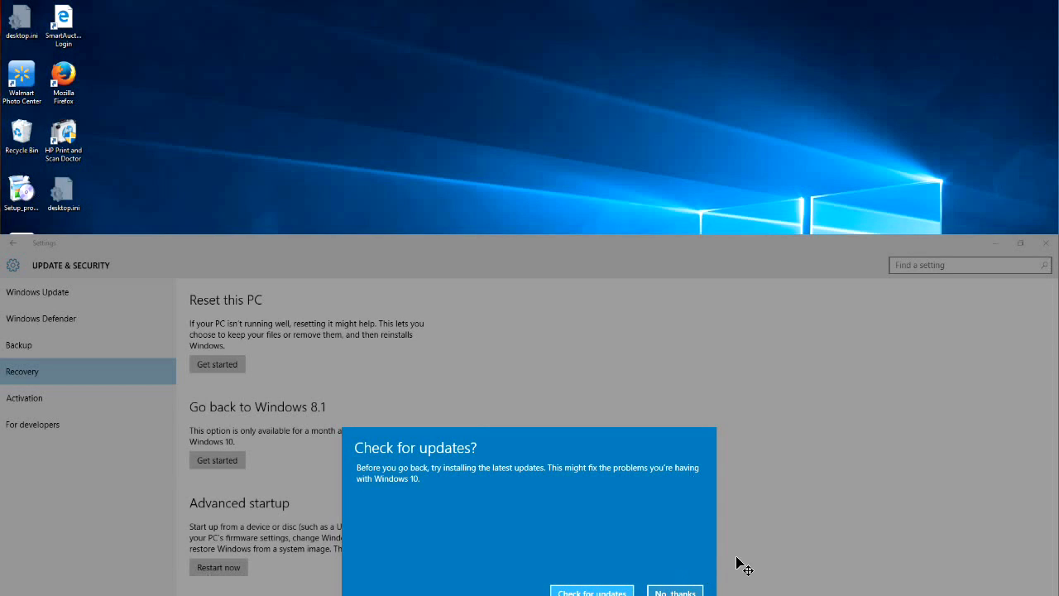
mouse_move(736, 506)
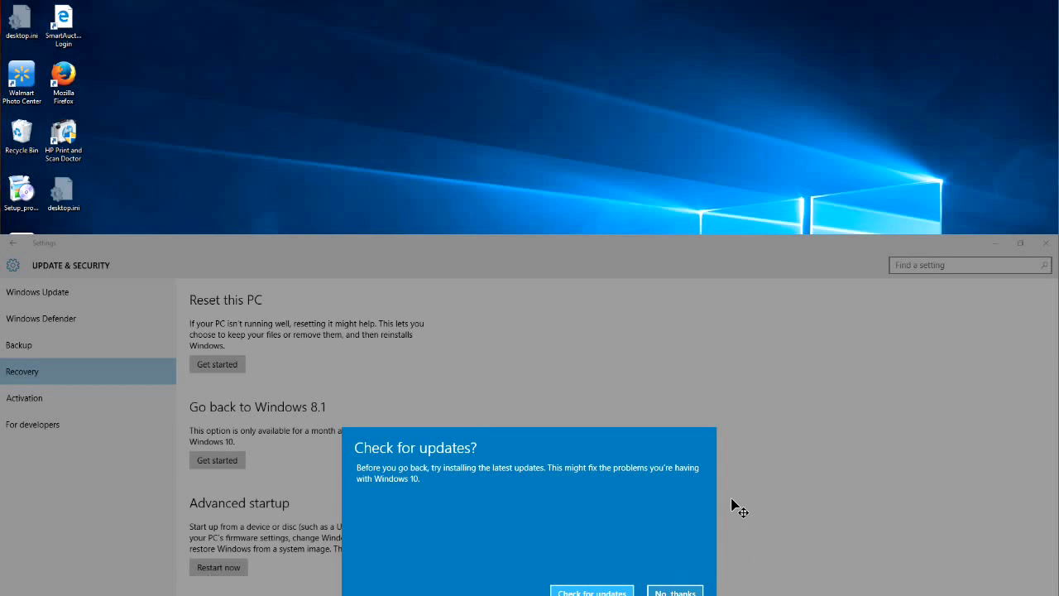
mouse_move(701, 556)
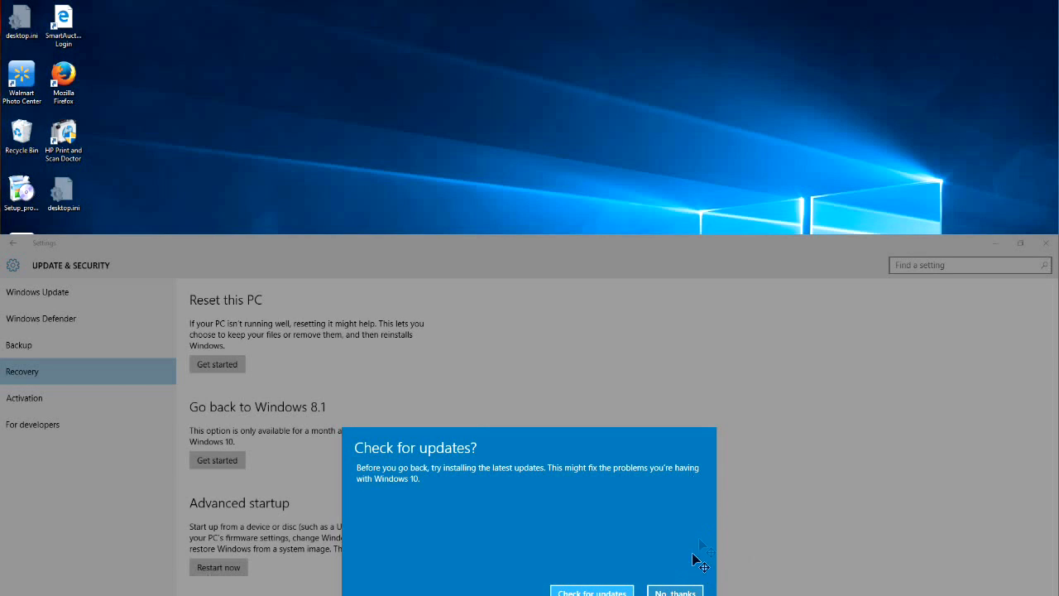
mouse_move(695, 559)
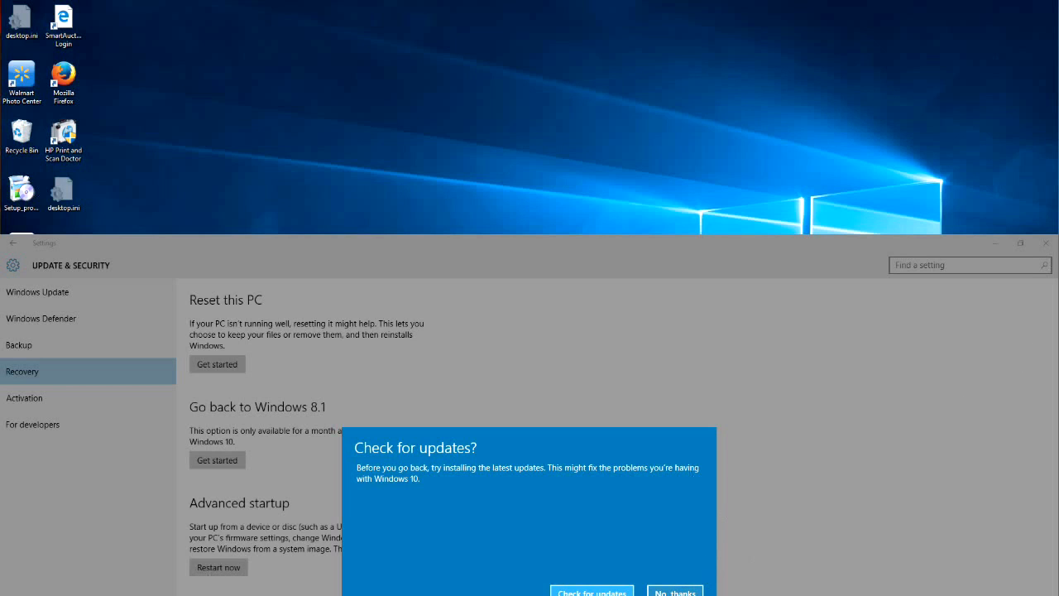
- Decline the update check with 'No, thanks' before going back
click(673, 591)
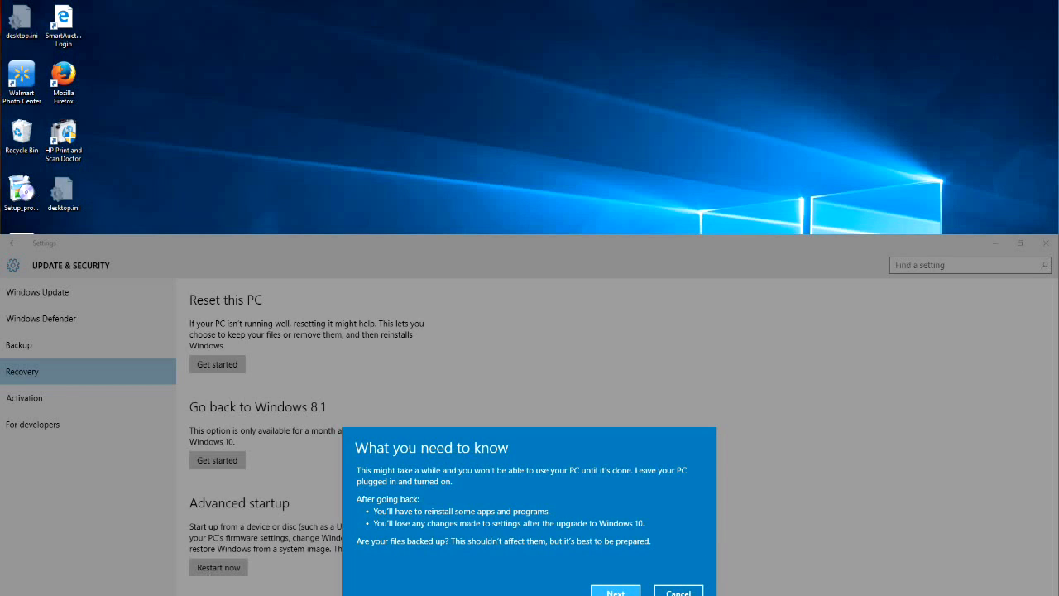
mouse_move(800, 427)
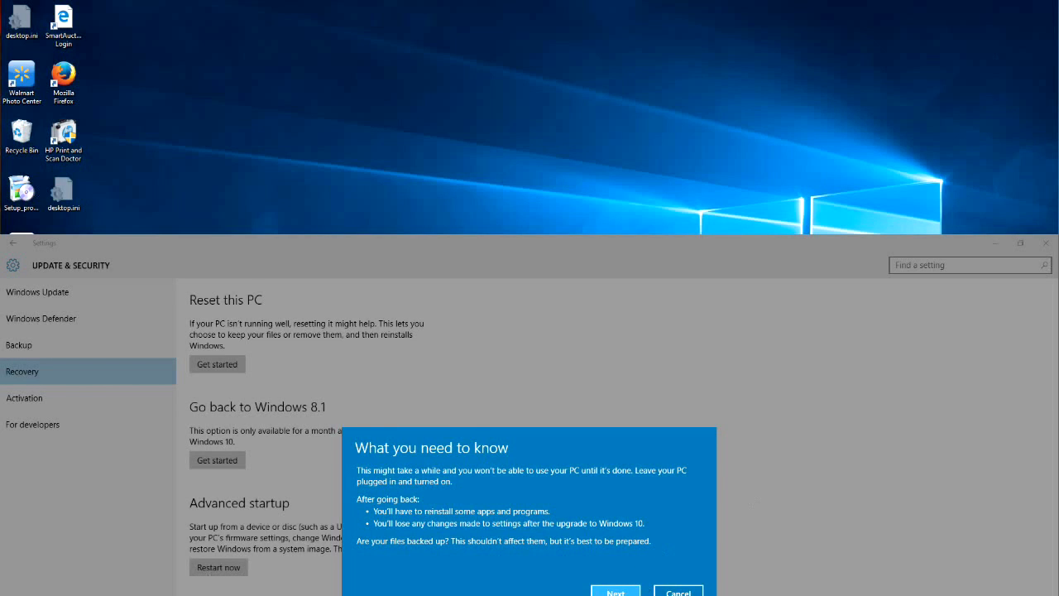
- Continue past the 'What you need to know' rollback notice
click(616, 591)
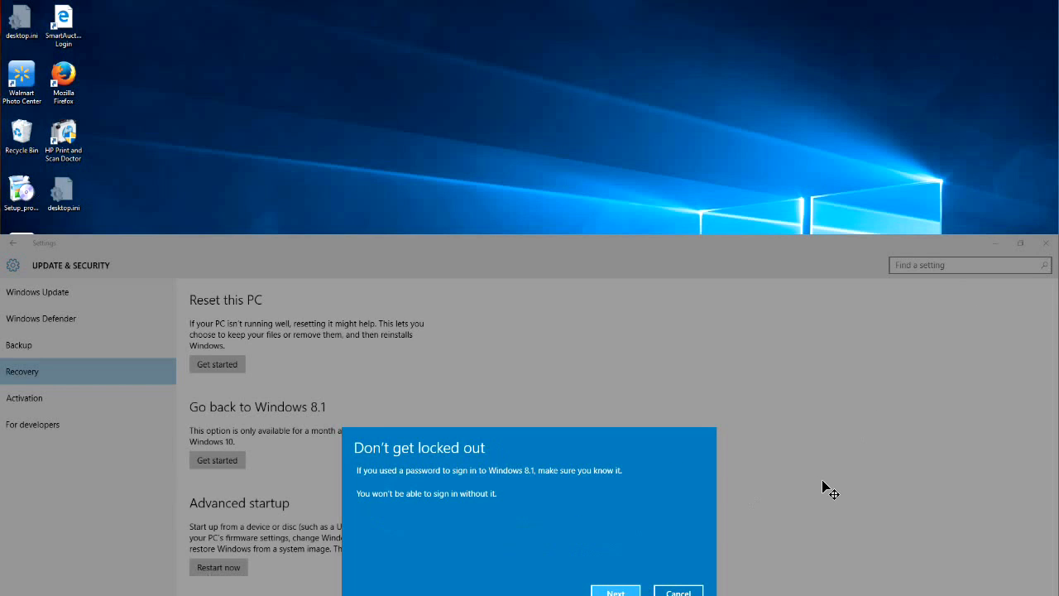
mouse_move(892, 451)
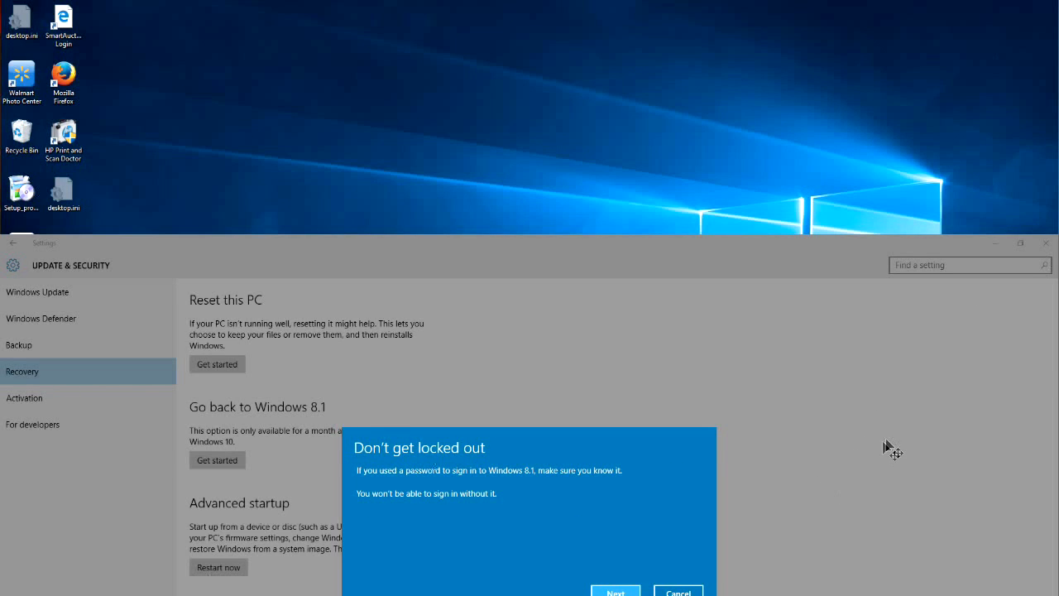
mouse_move(900, 424)
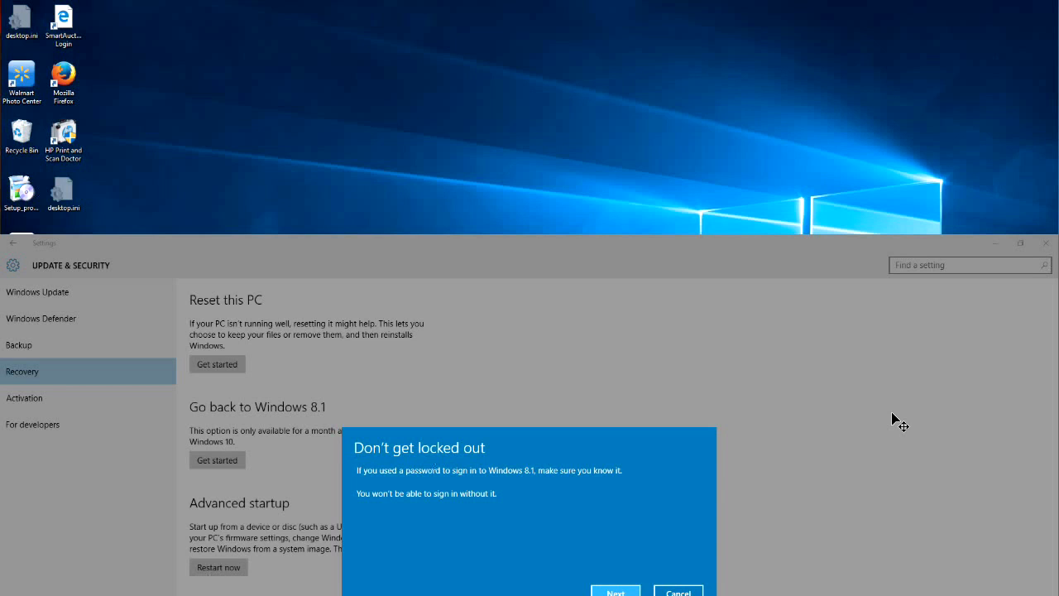
mouse_move(628, 592)
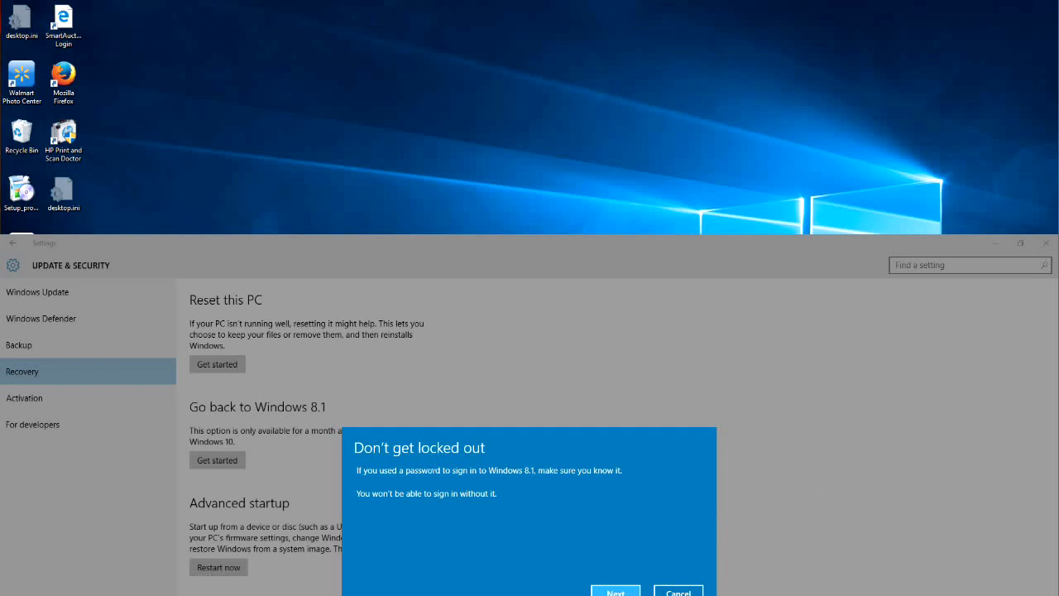
- Dismiss the 'Don't get locked out' warning and confirm 'Go back to Windows 8.1'
click(615, 591)
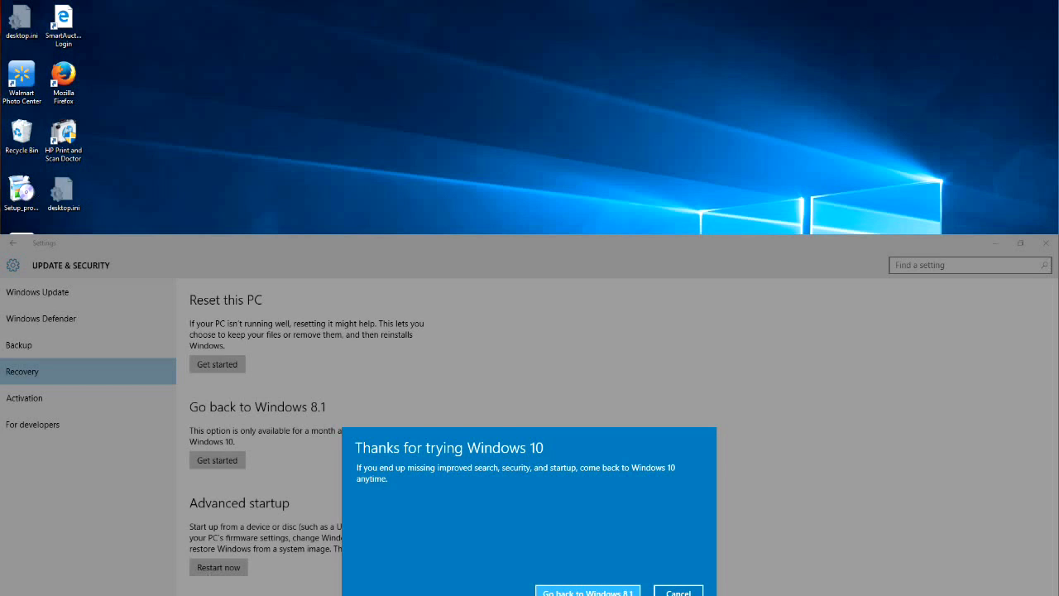
click(586, 590)
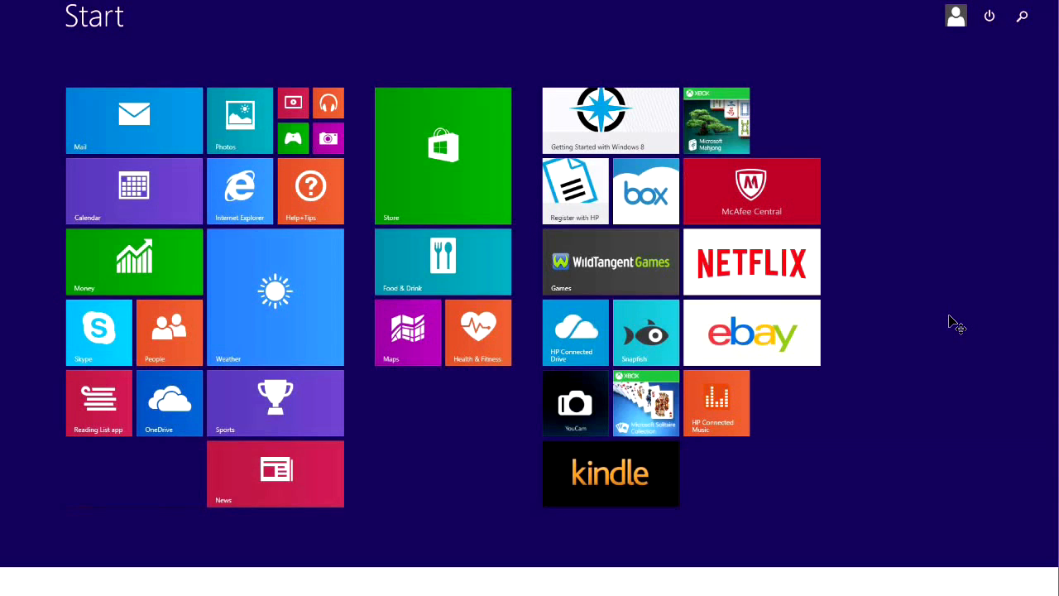
mouse_move(949, 322)
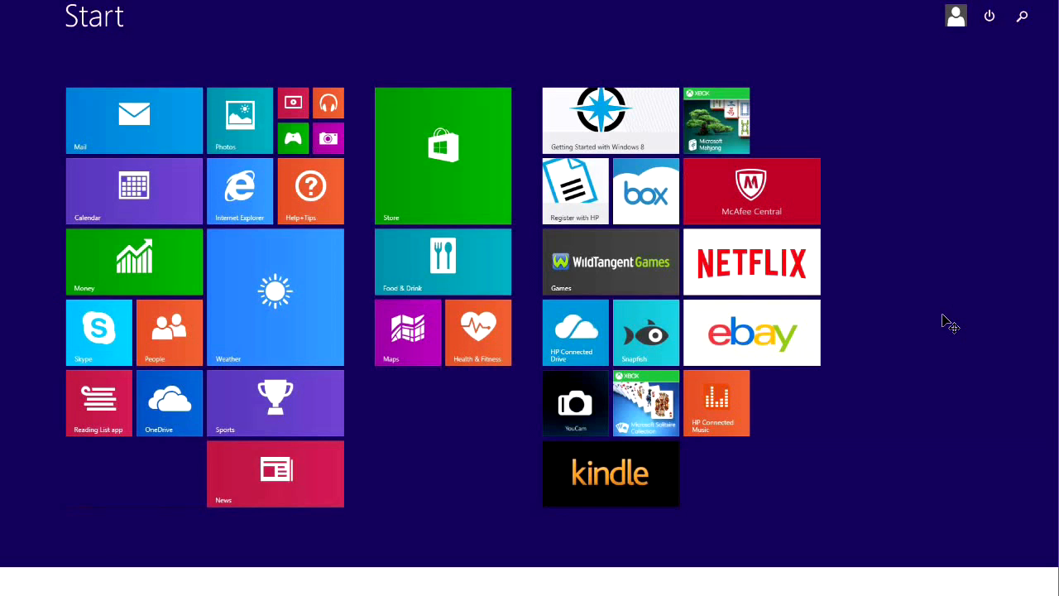
mouse_move(933, 319)
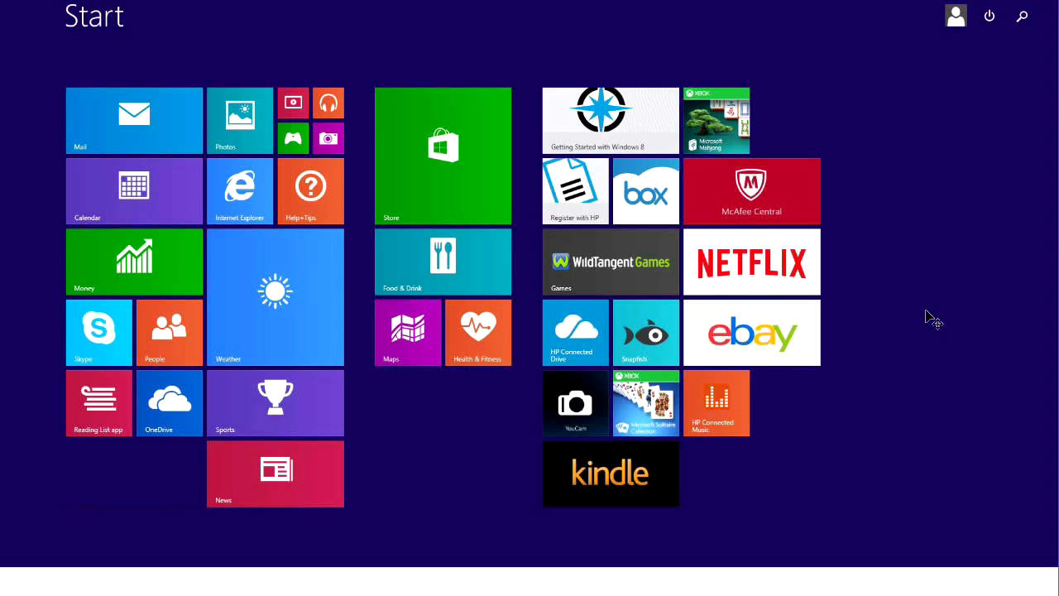
mouse_move(928, 371)
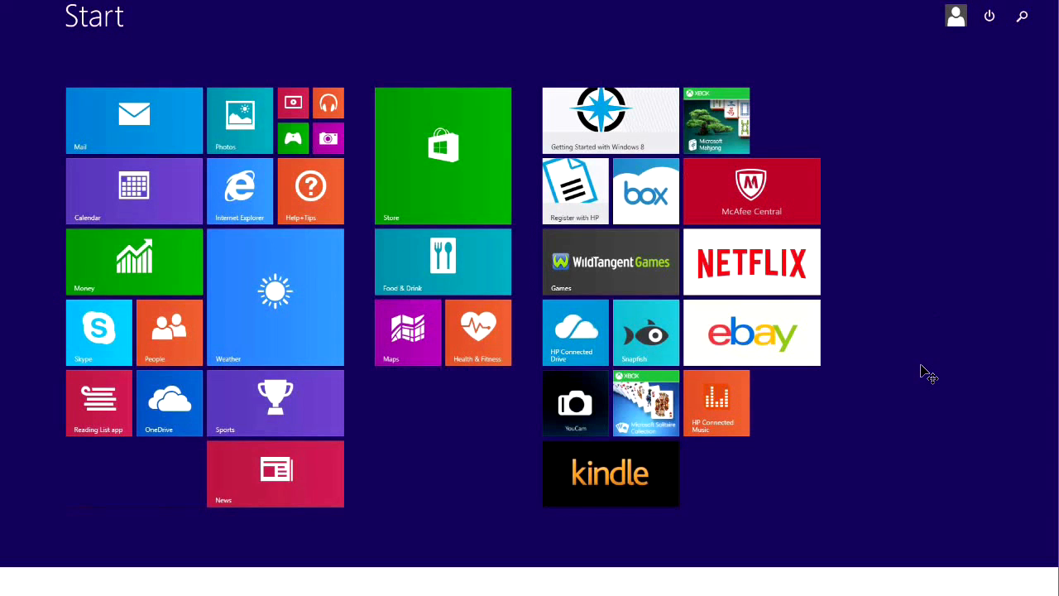